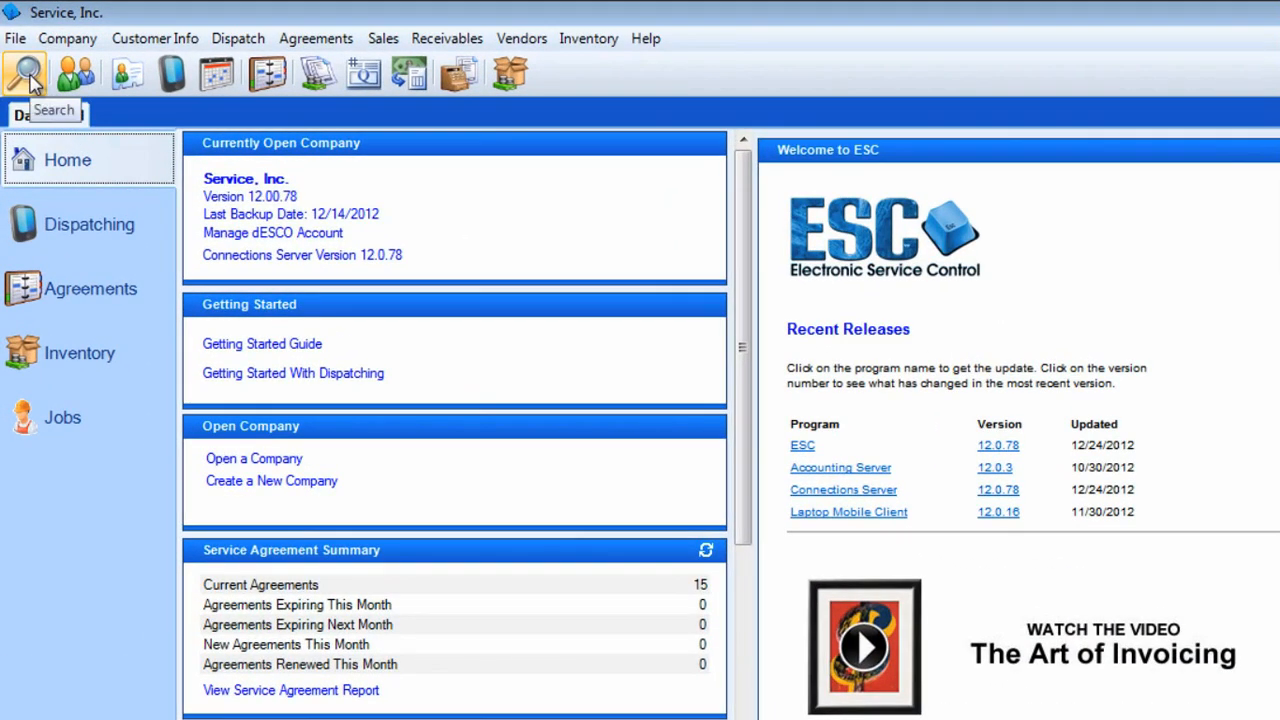
pyautogui.click(24, 72)
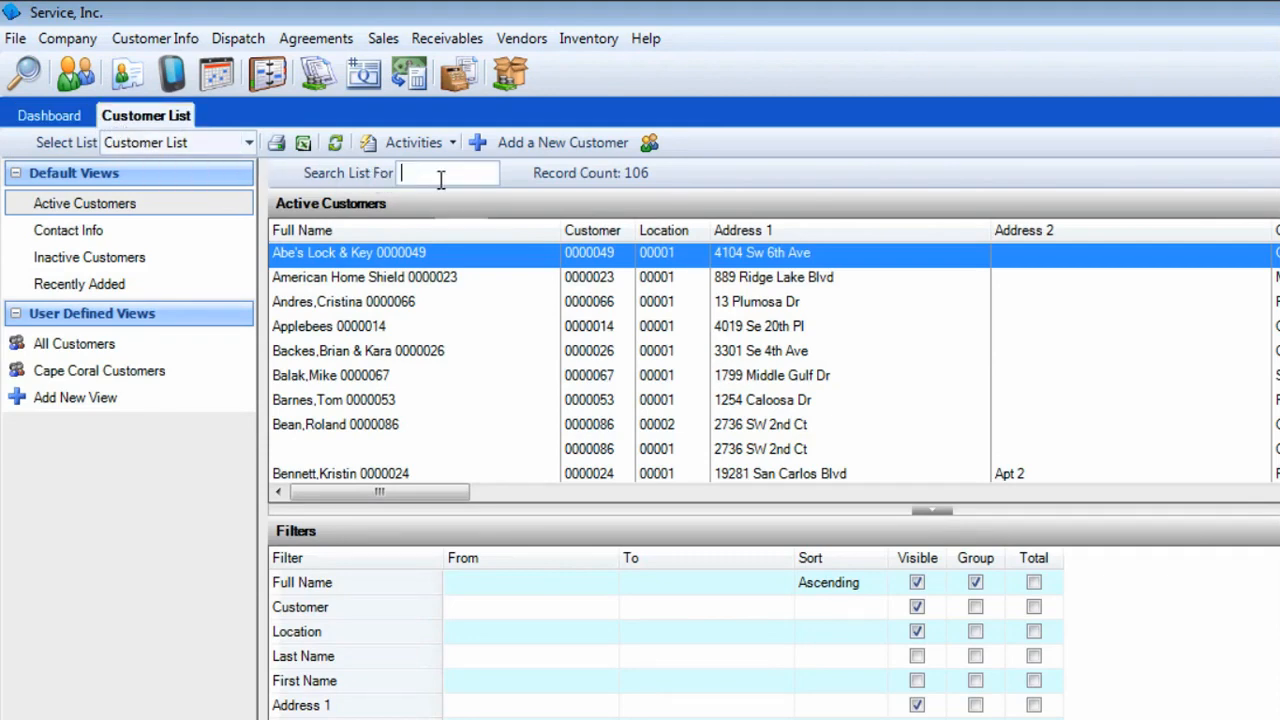
pyautogui.write('SMITH')
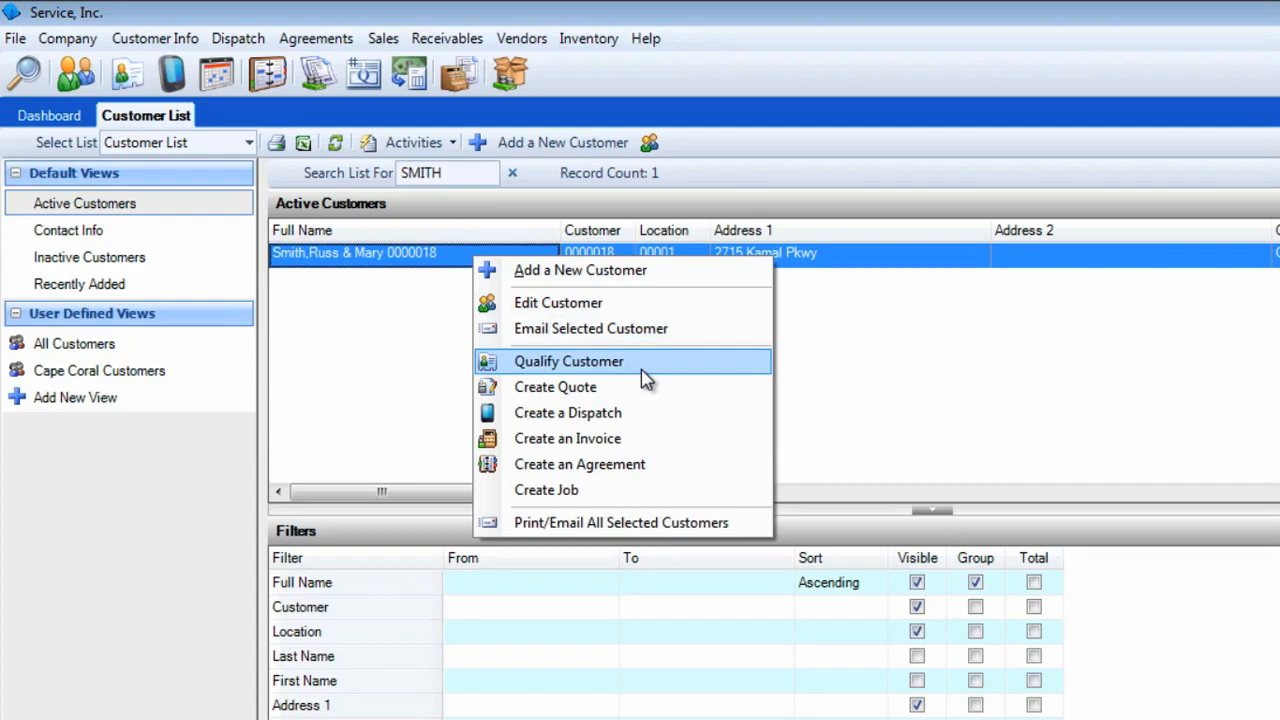
pyautogui.click(568, 360)
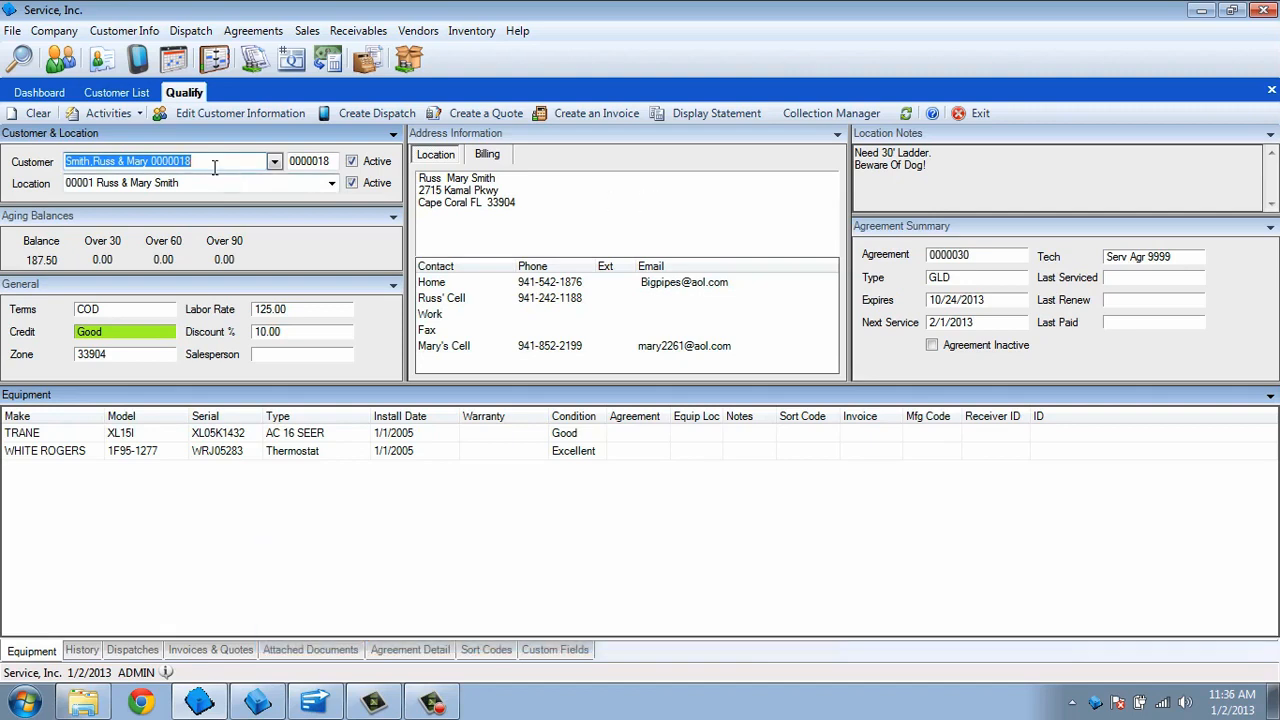
pyautogui.click(108, 112)
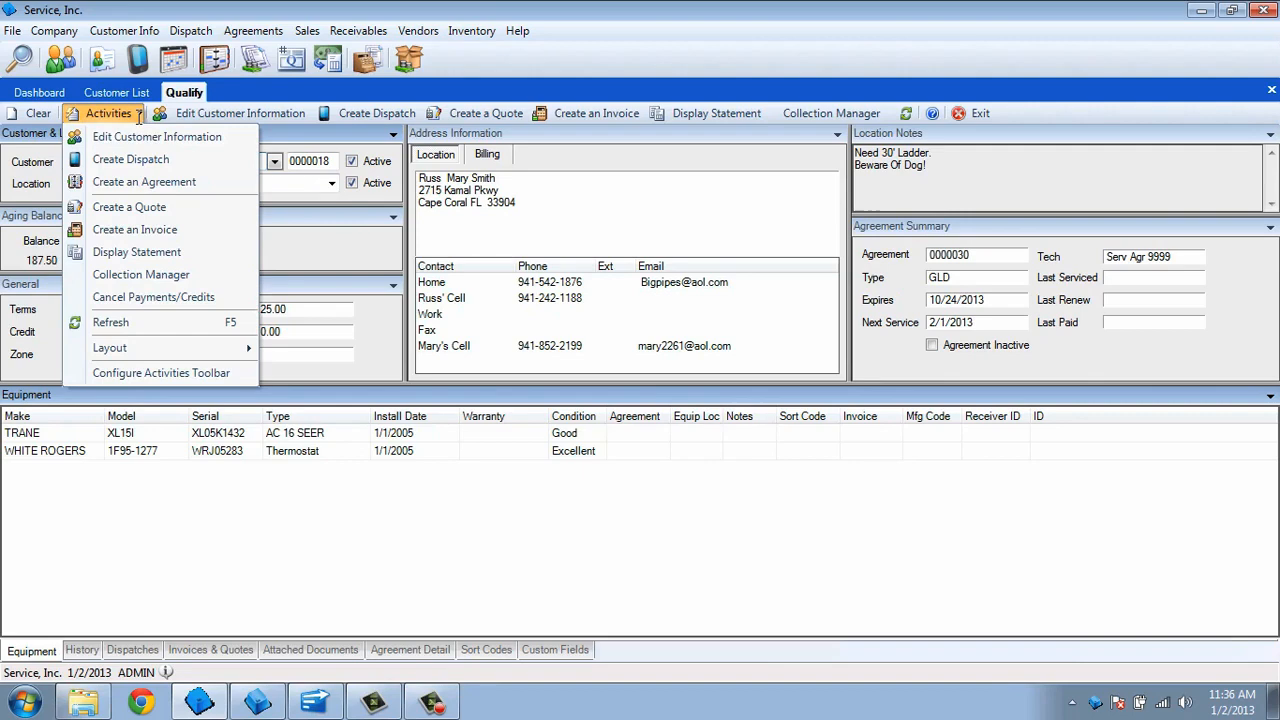
pyautogui.moveTo(130, 160)
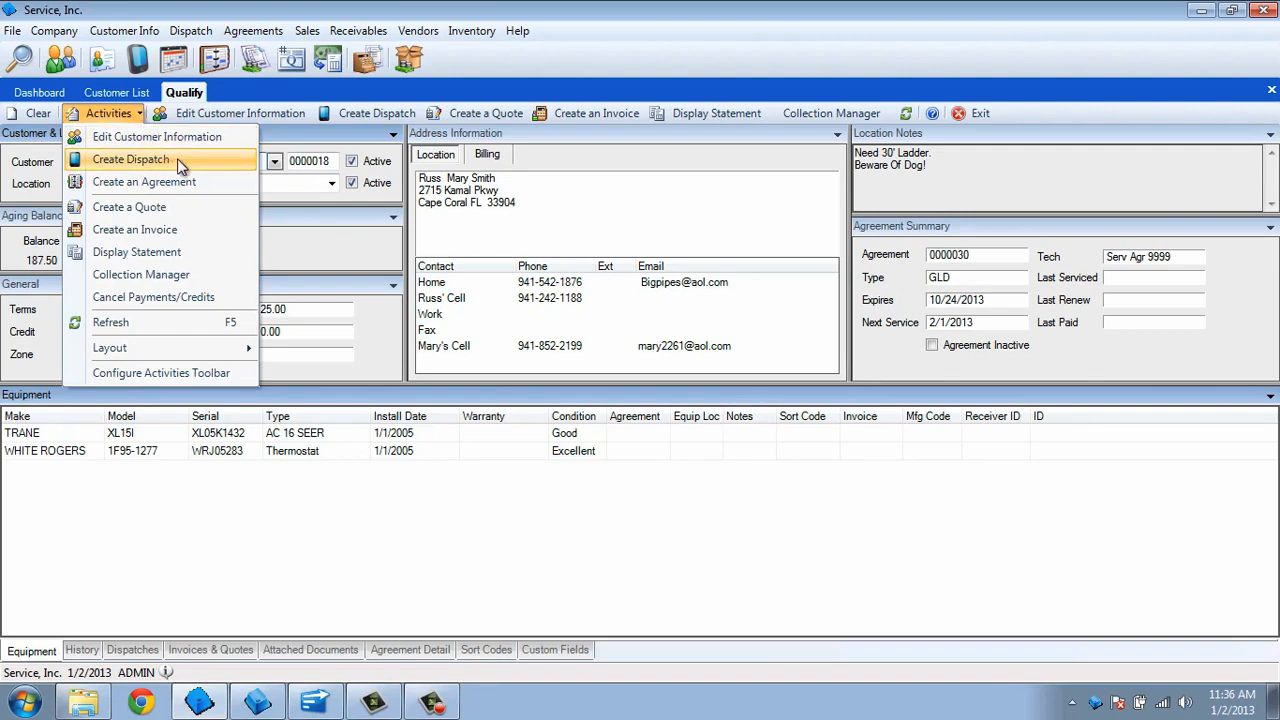
pyautogui.click(130, 160)
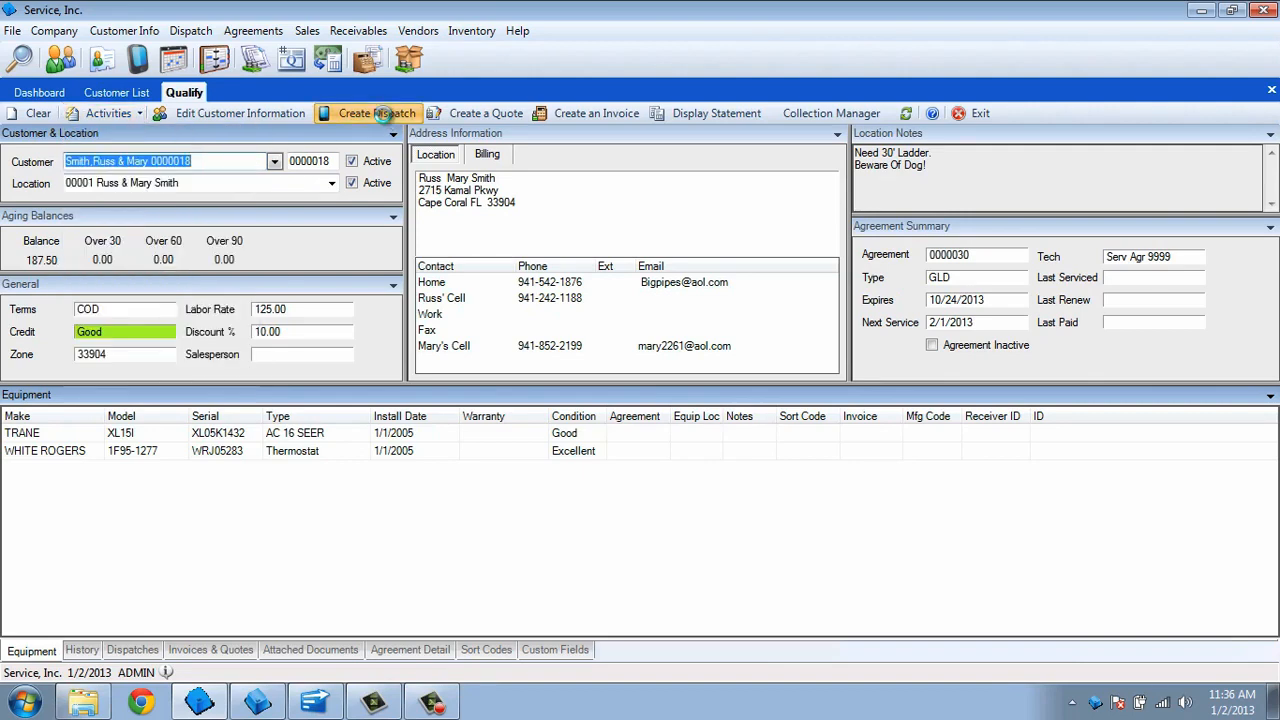
pyautogui.click(368, 112)
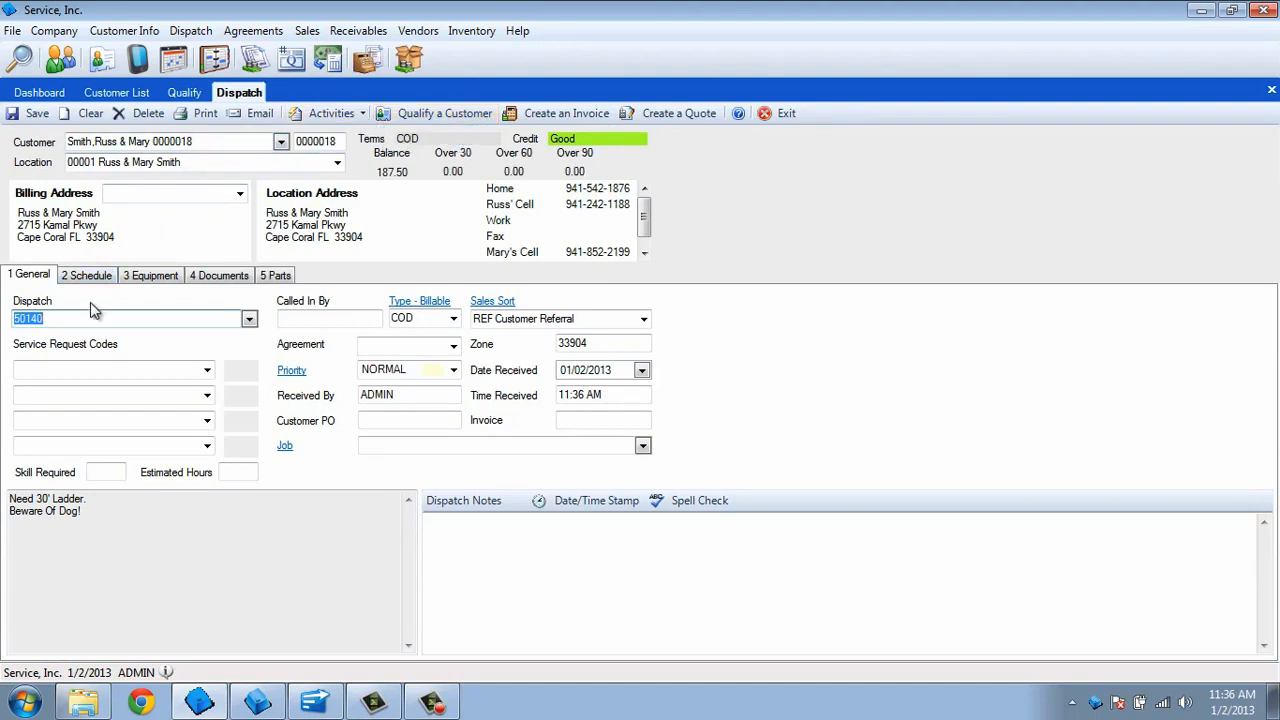
pyautogui.moveTo(96, 316)
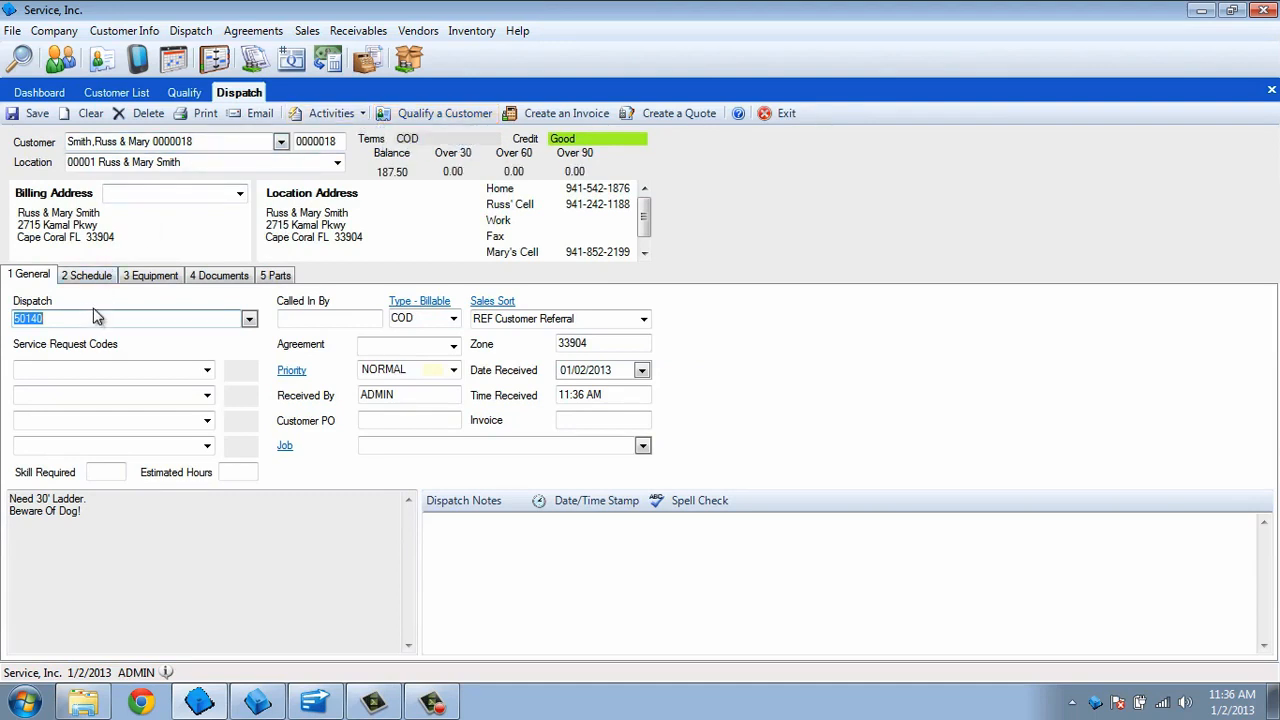
# Record Russ as caller, keep COD billing type and set sales source REF Customer Referral
pyautogui.click(330, 318)
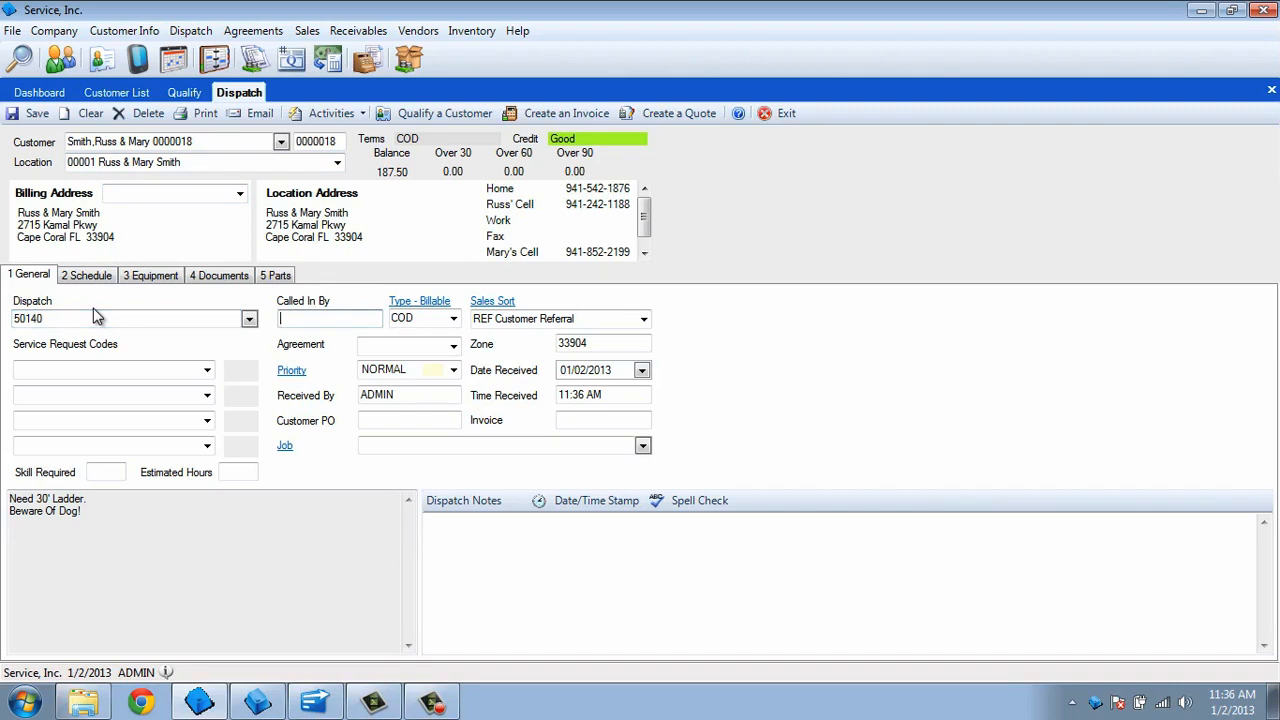
pyautogui.write('Russ')
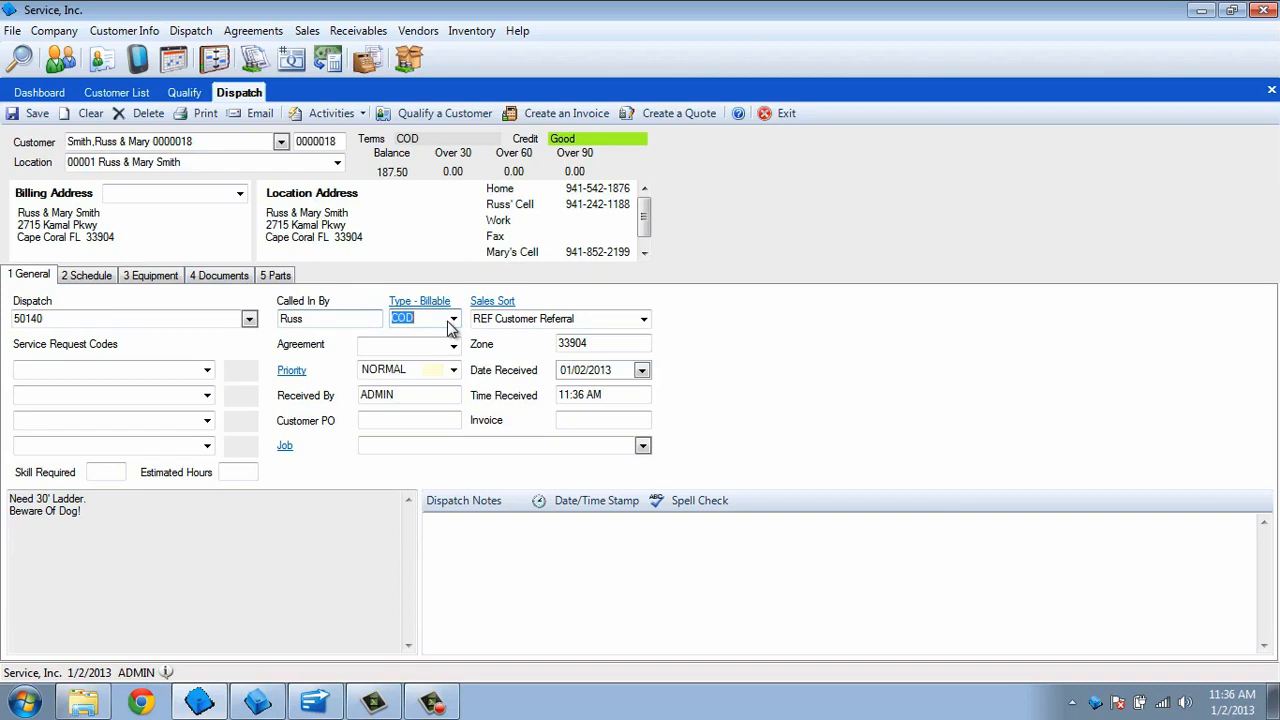
pyautogui.click(452, 318)
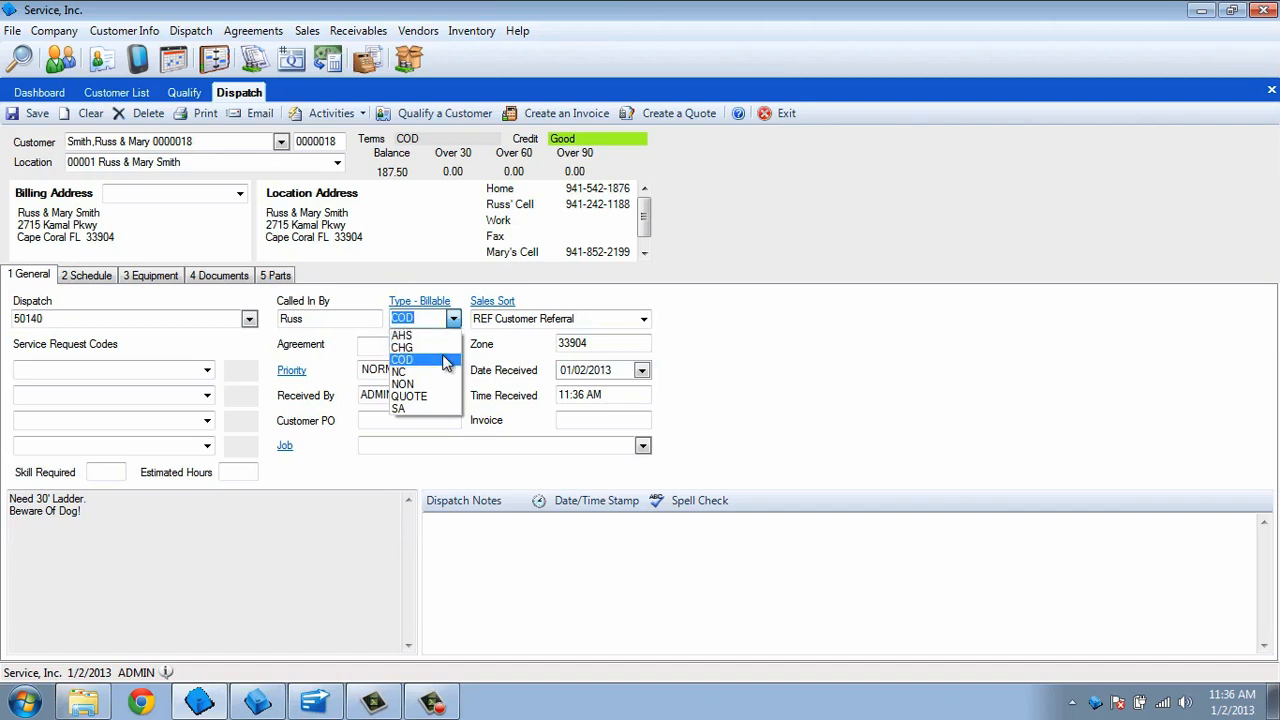
pyautogui.moveTo(436, 384)
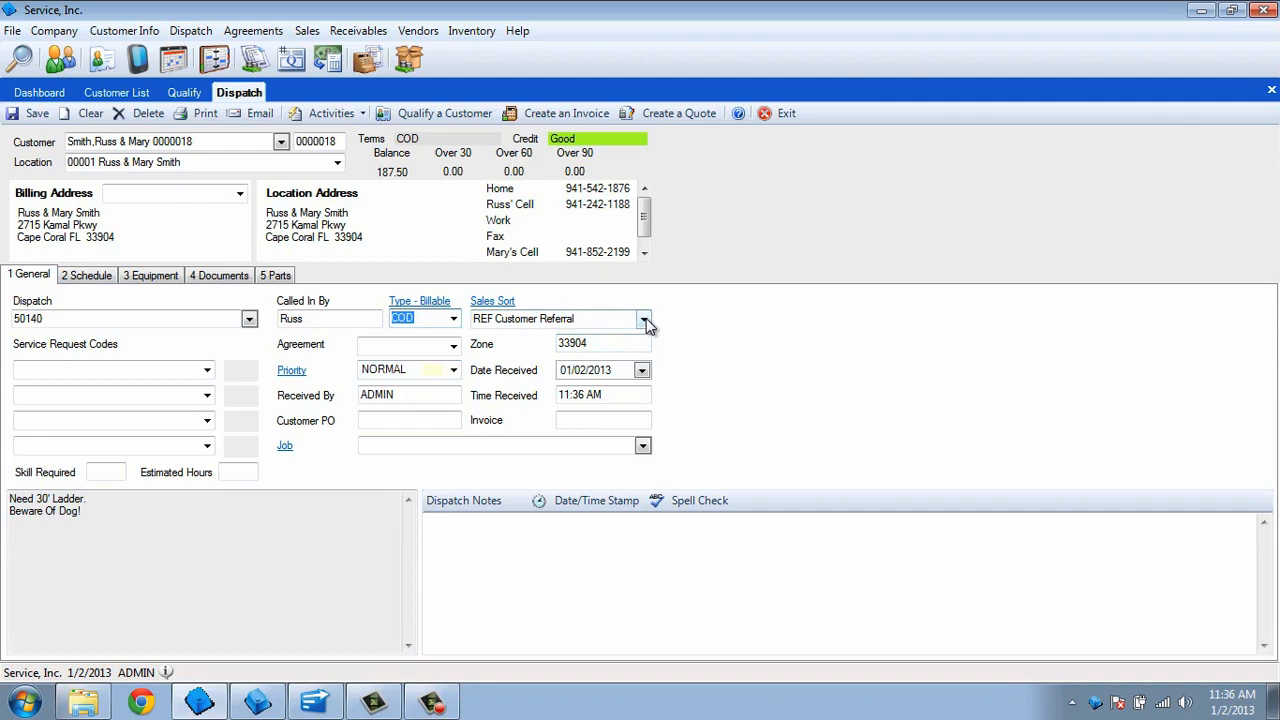
pyautogui.click(644, 318)
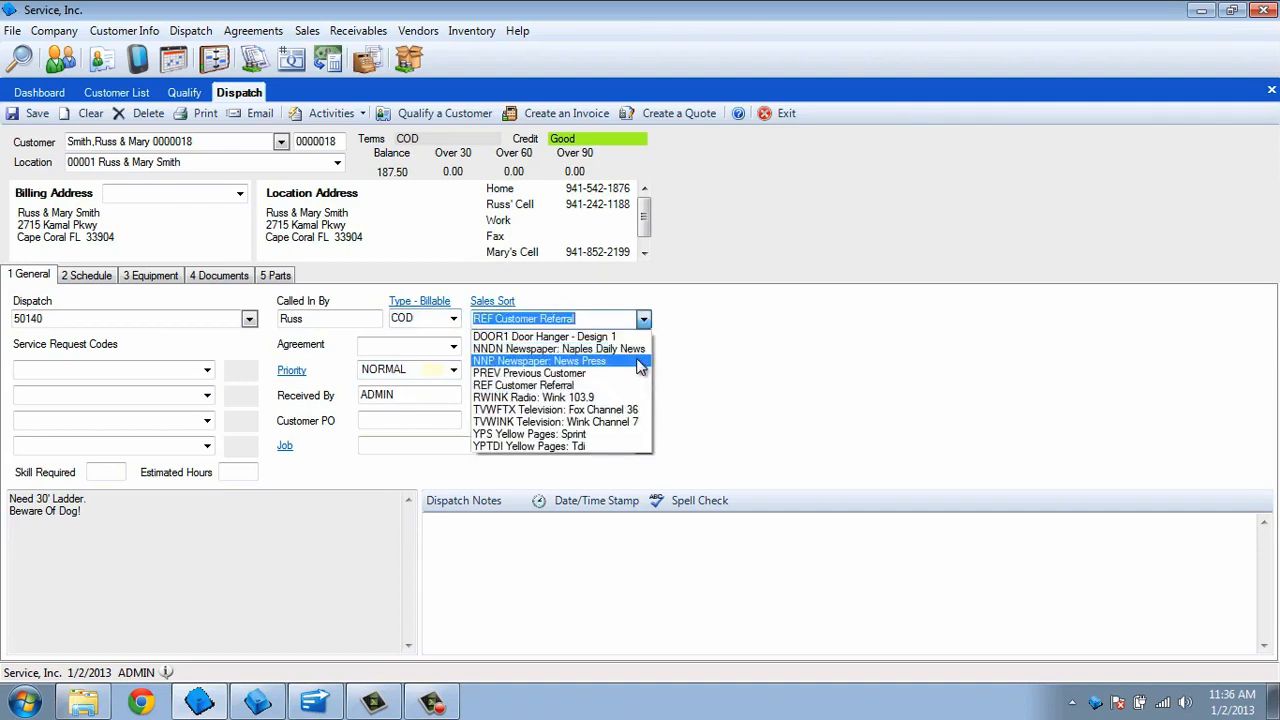
pyautogui.moveTo(638, 384)
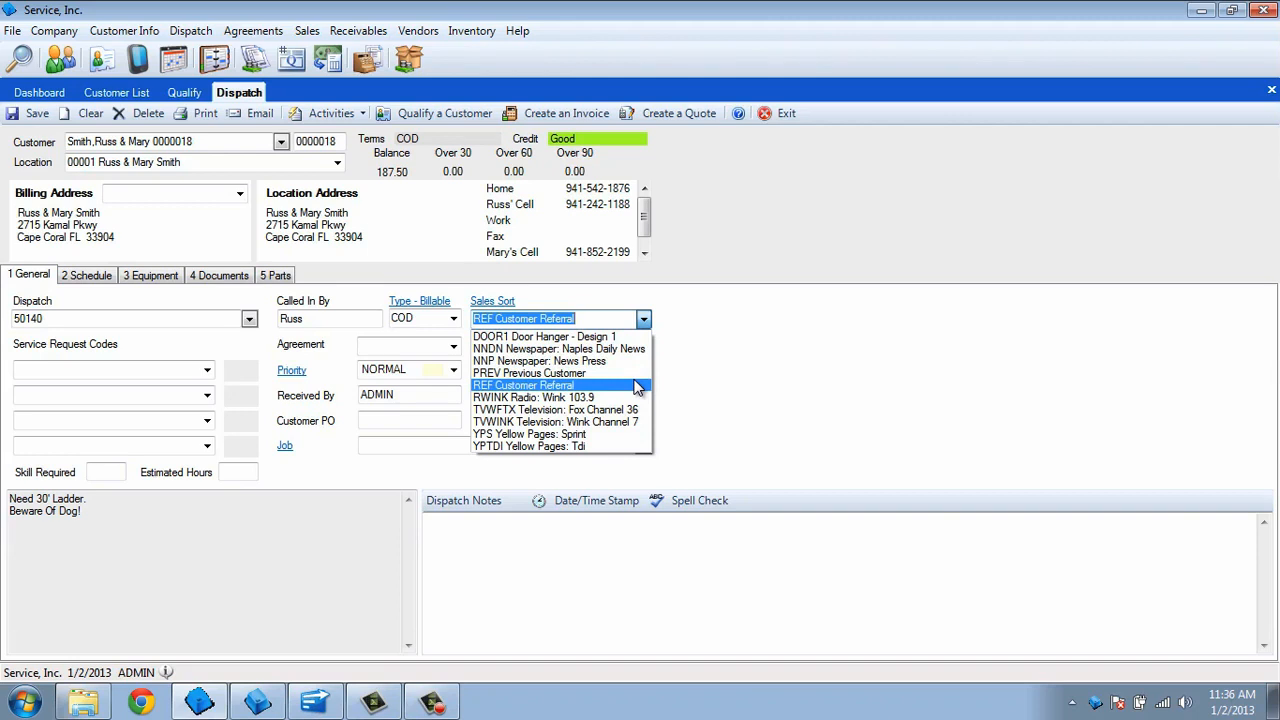
pyautogui.click(524, 384)
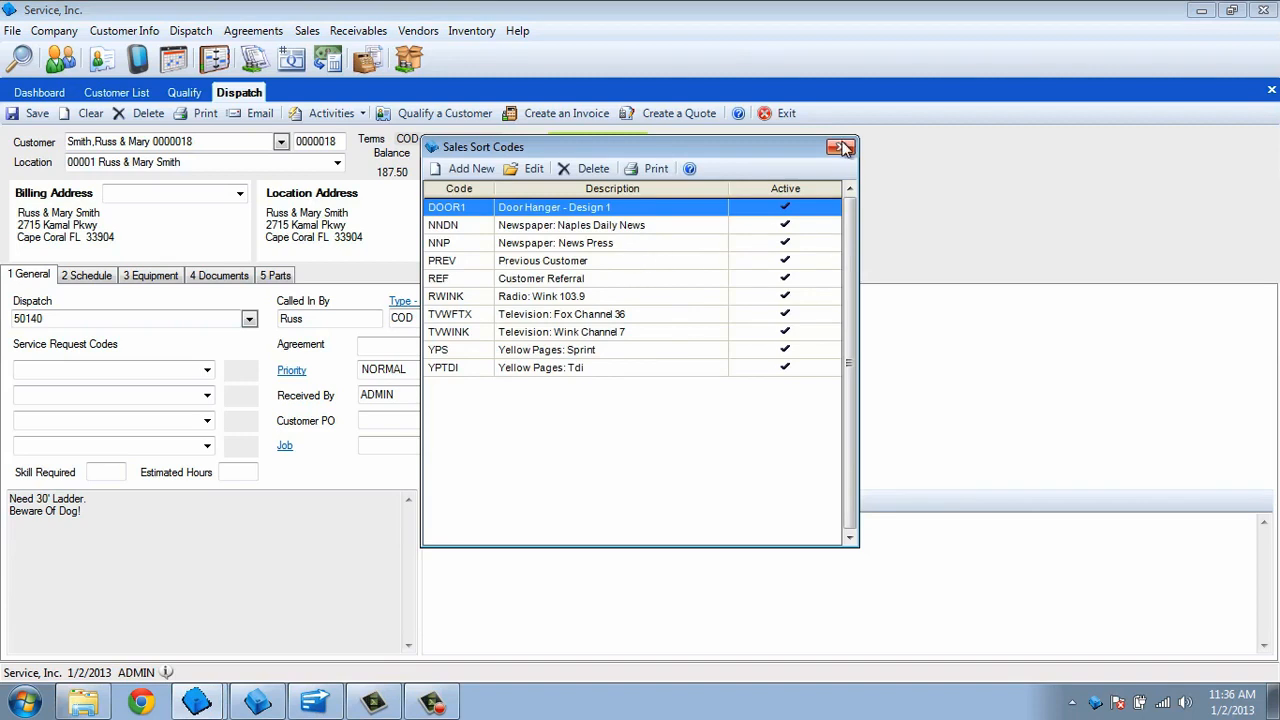
# Add service request code 100 No heat with note "Burning smell but no heat."
pyautogui.click(840, 148)
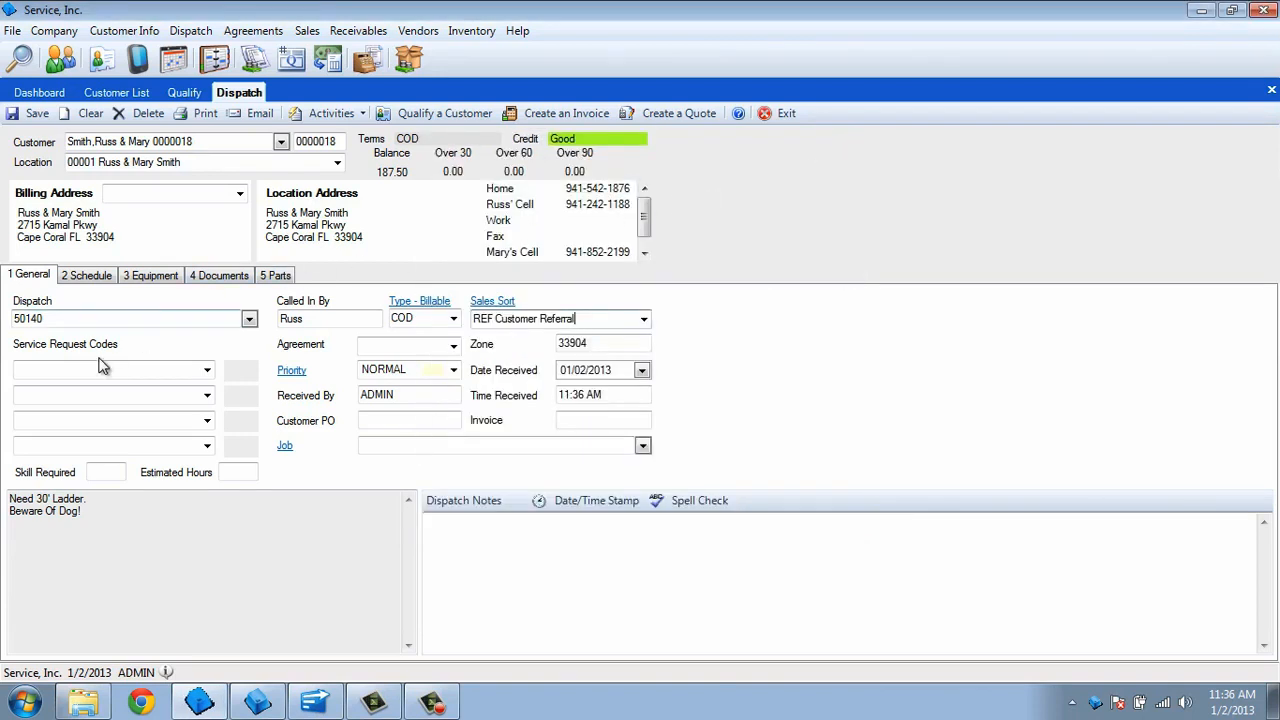
pyautogui.click(208, 370)
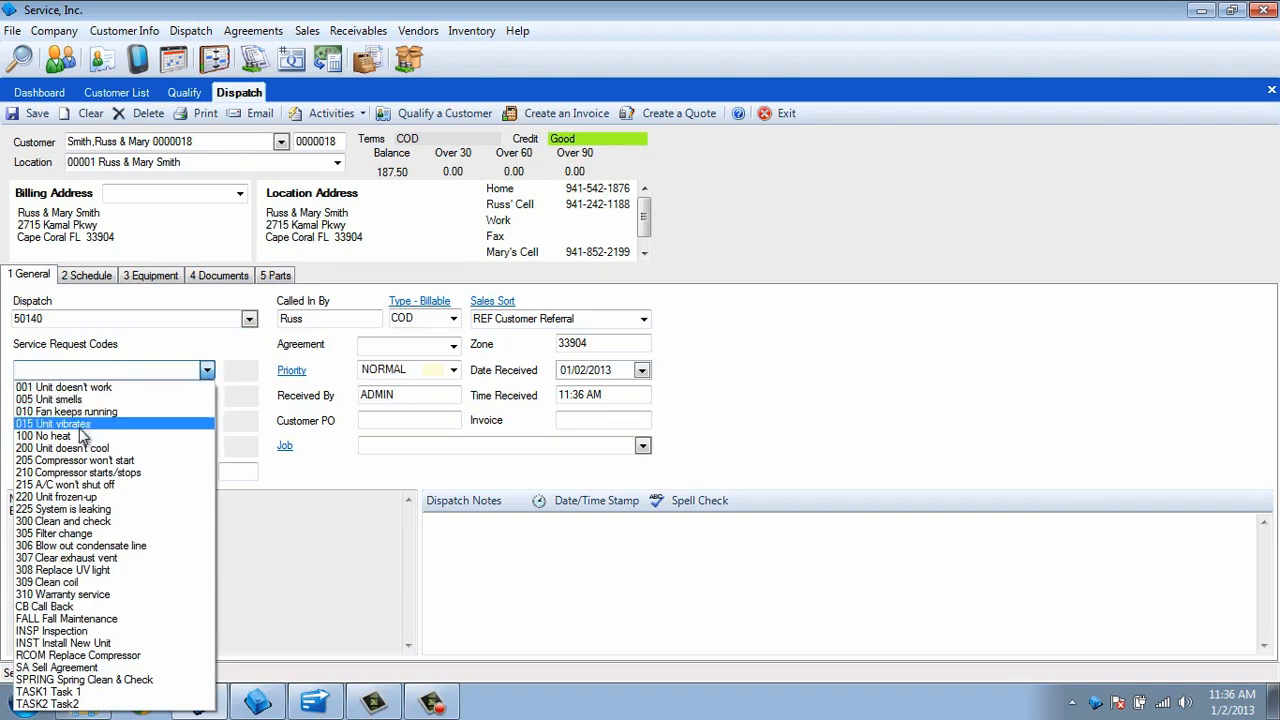
pyautogui.click(44, 436)
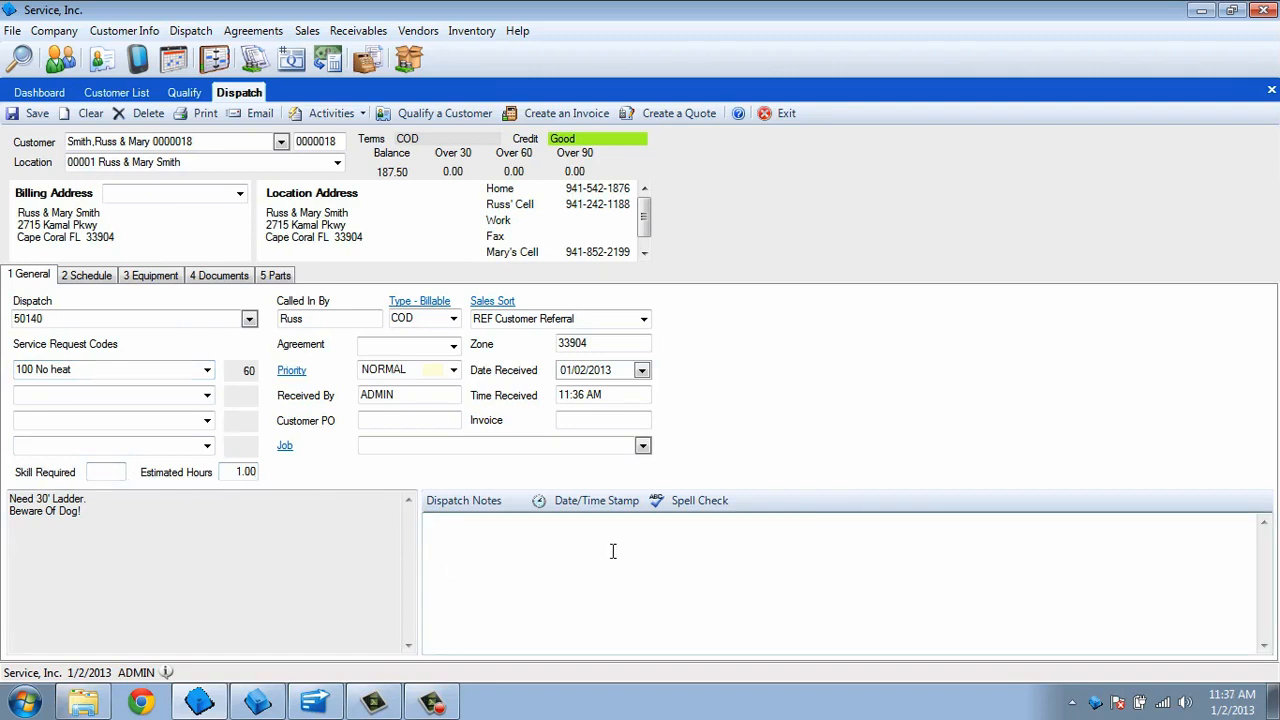
pyautogui.write('Burning smell but n')
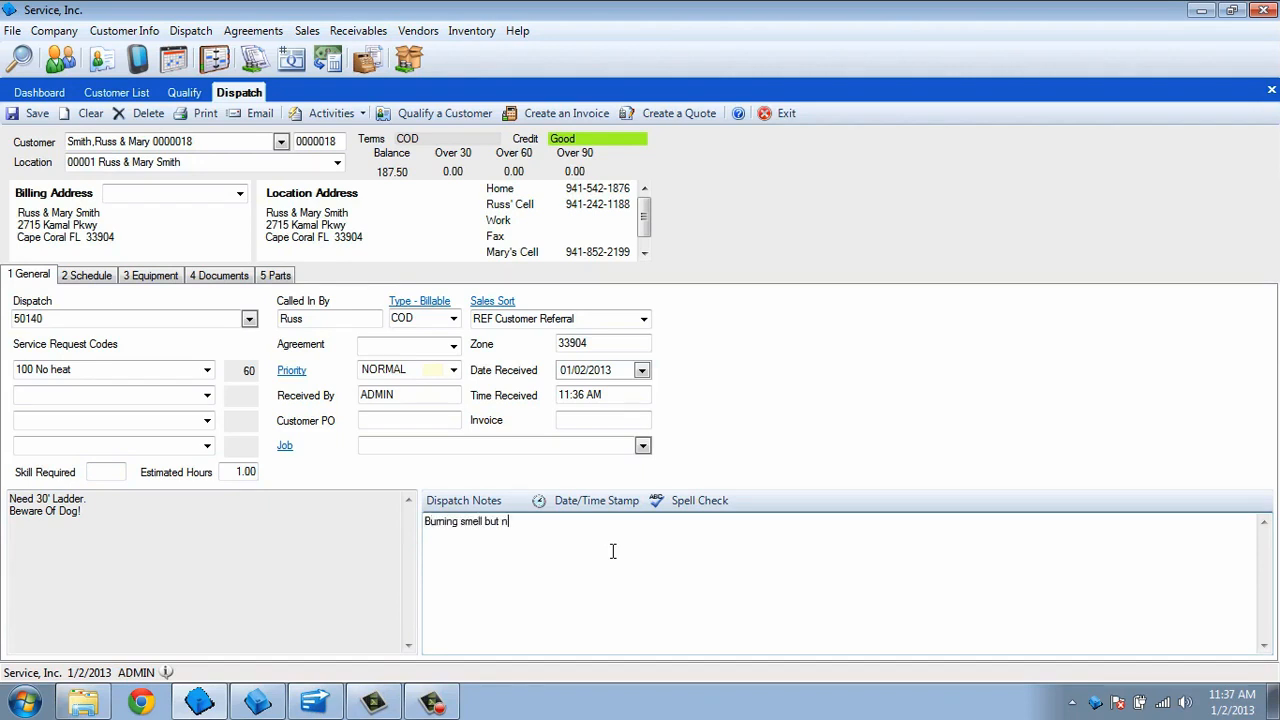
pyautogui.write('o heat.')
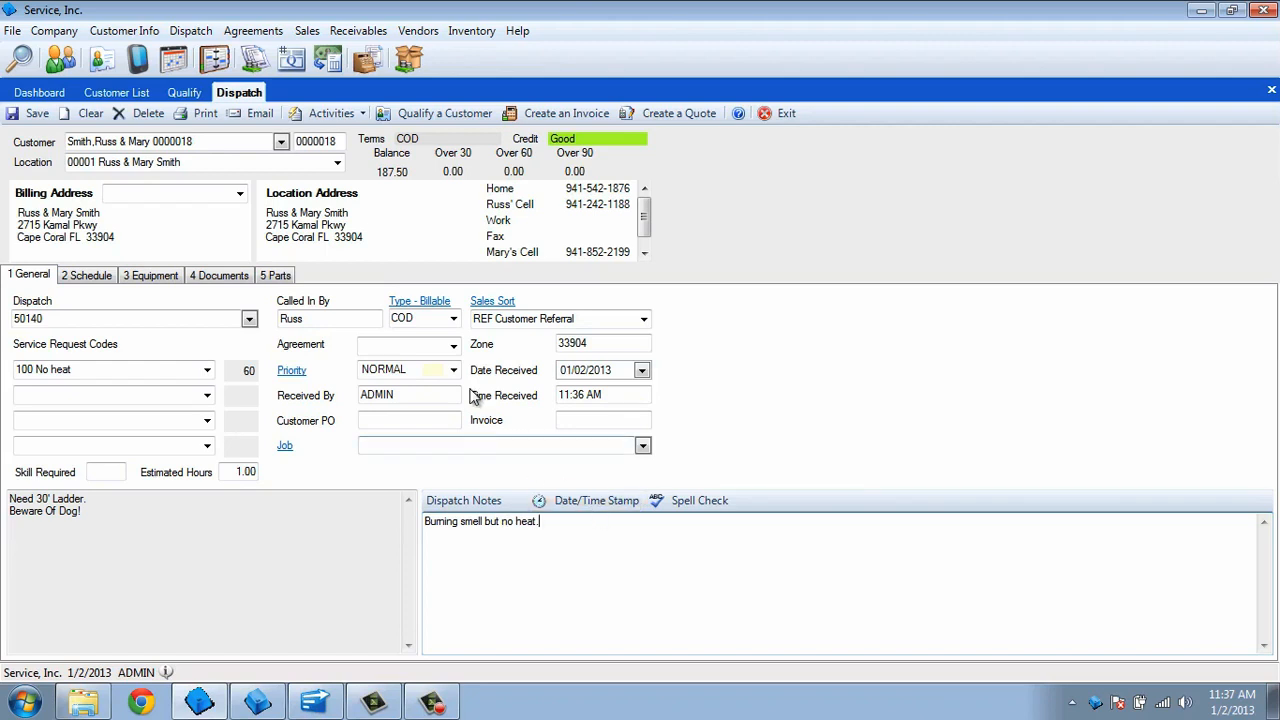
# Set priority HIGH, pass Customer PO and Job, and show the equipment with the TRANE unit
pyautogui.click(452, 368)
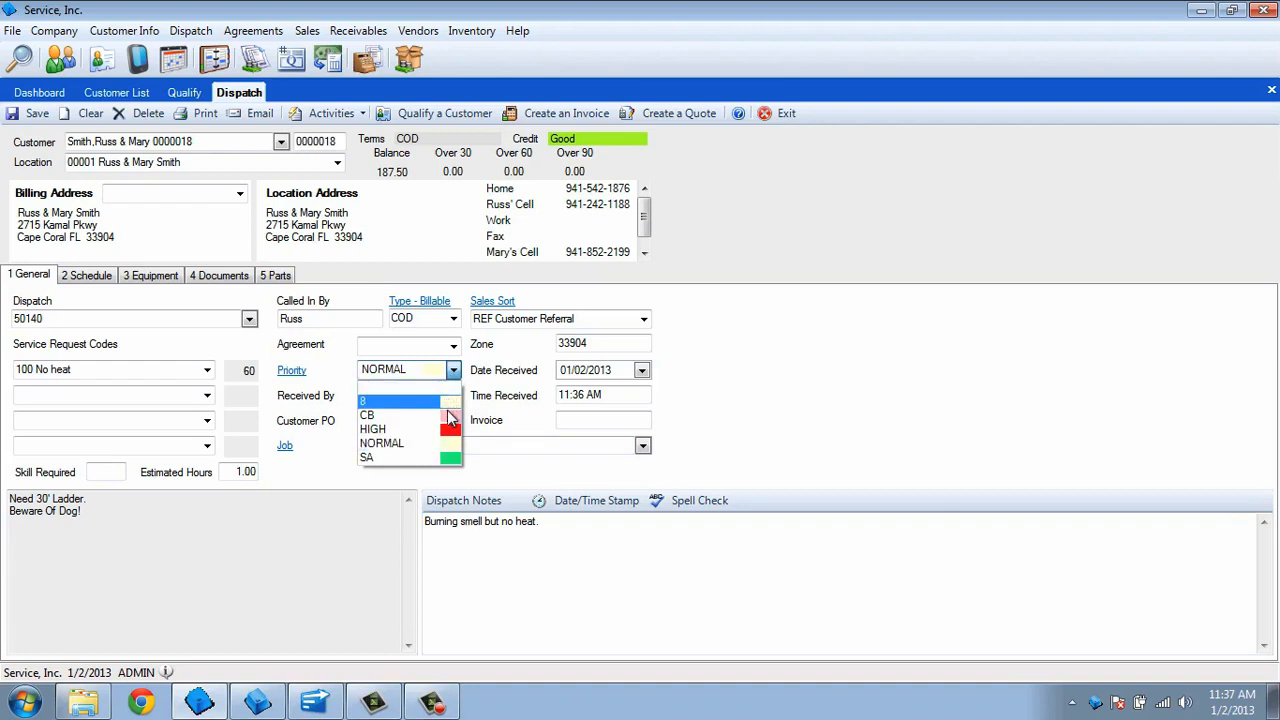
pyautogui.click(372, 428)
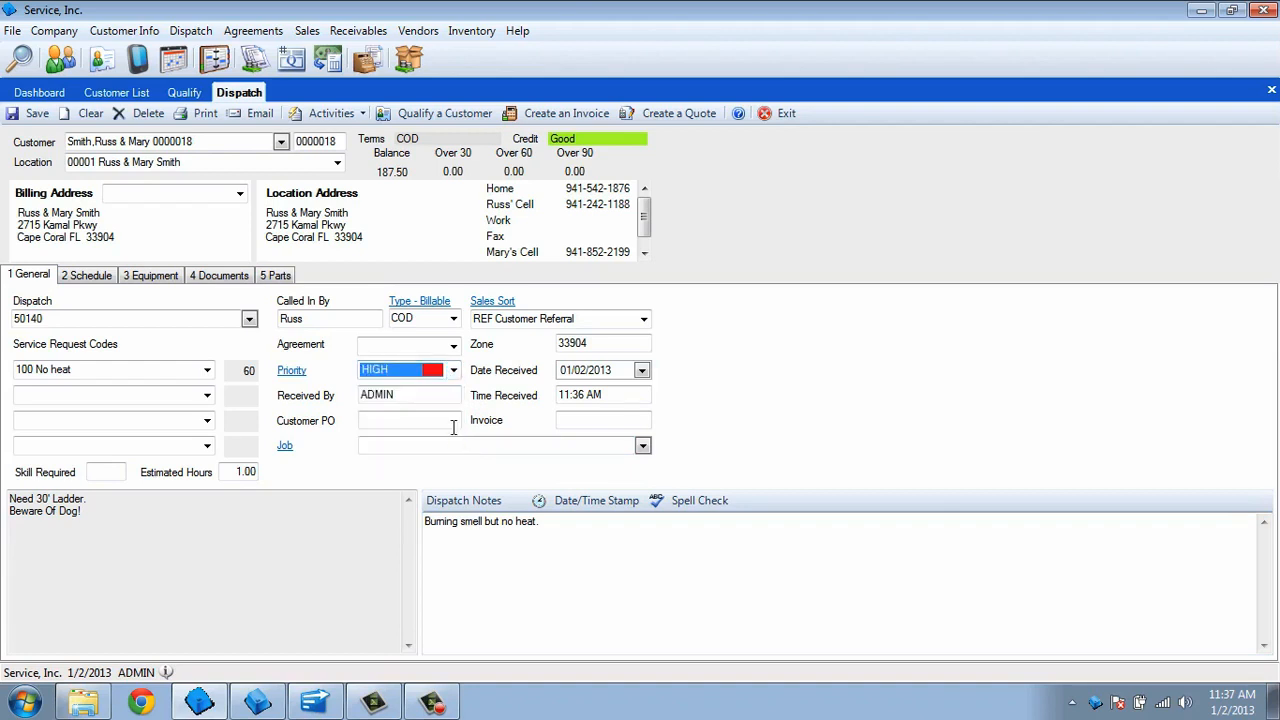
pyautogui.click(408, 420)
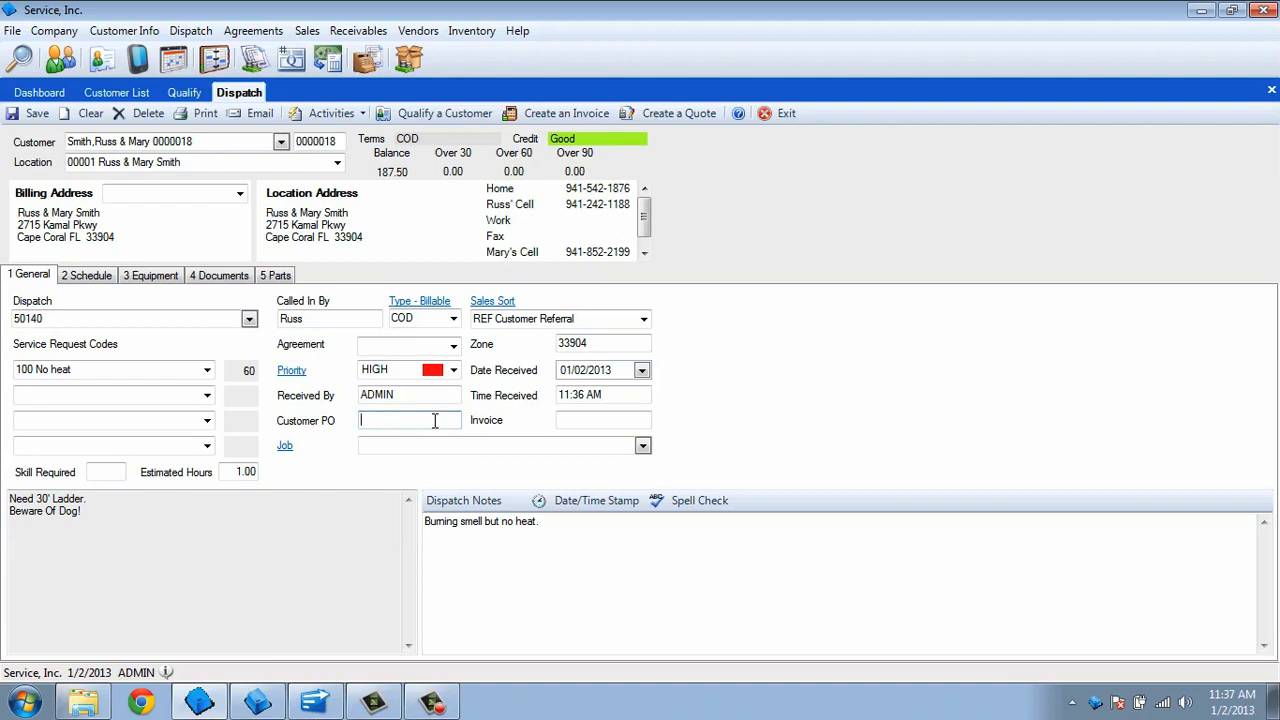
pyautogui.click(490, 444)
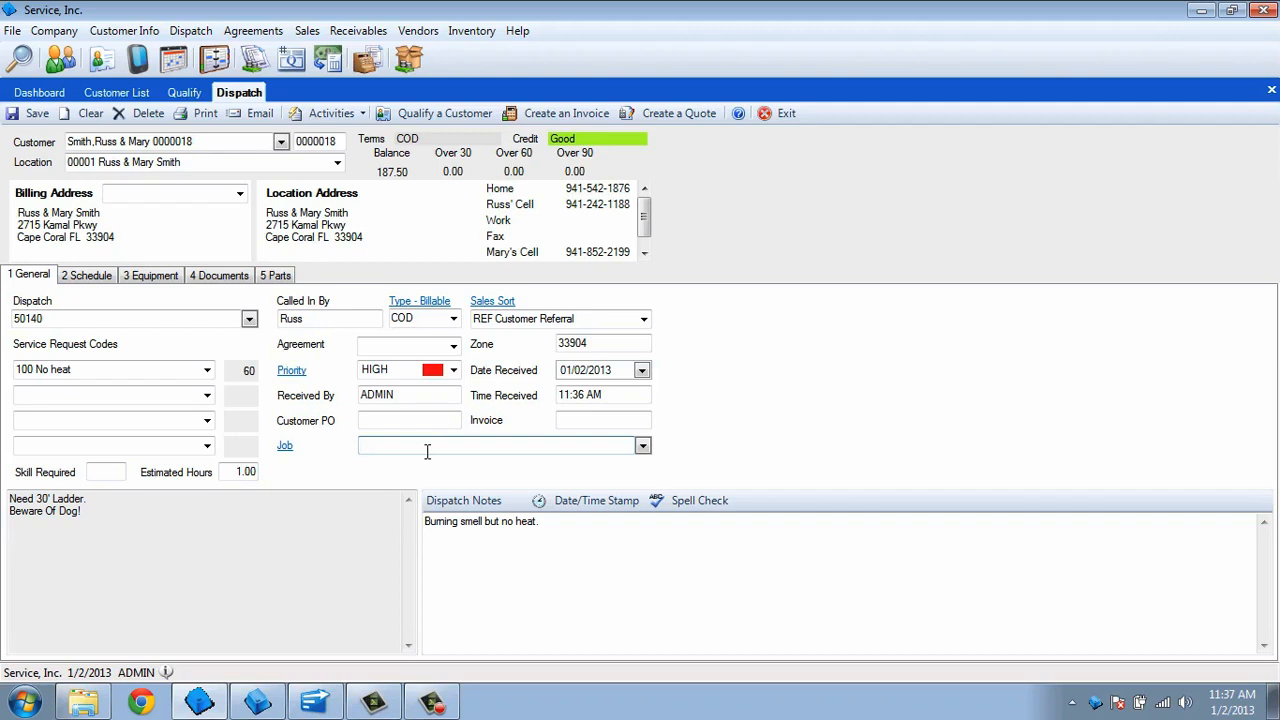
pyautogui.click(150, 274)
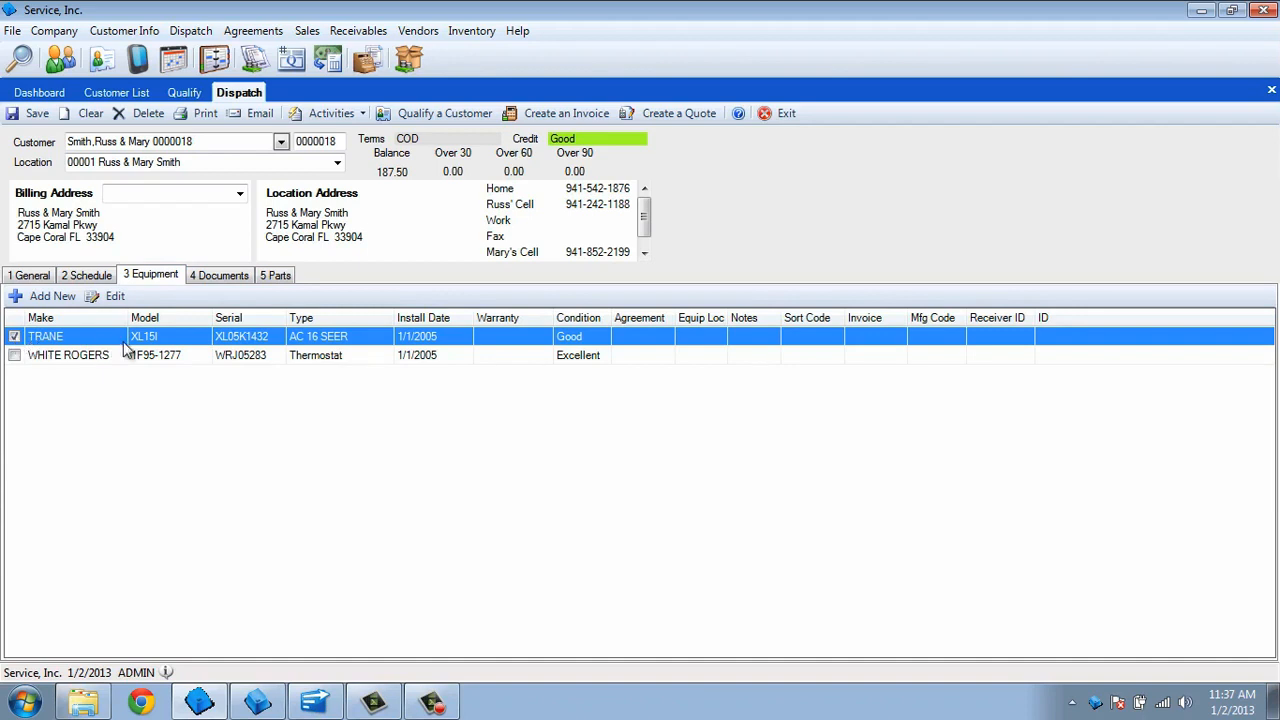
# Add one Air Filter 2 In 24 X 24 from Main Warehouse to parts and save
pyautogui.click(276, 274)
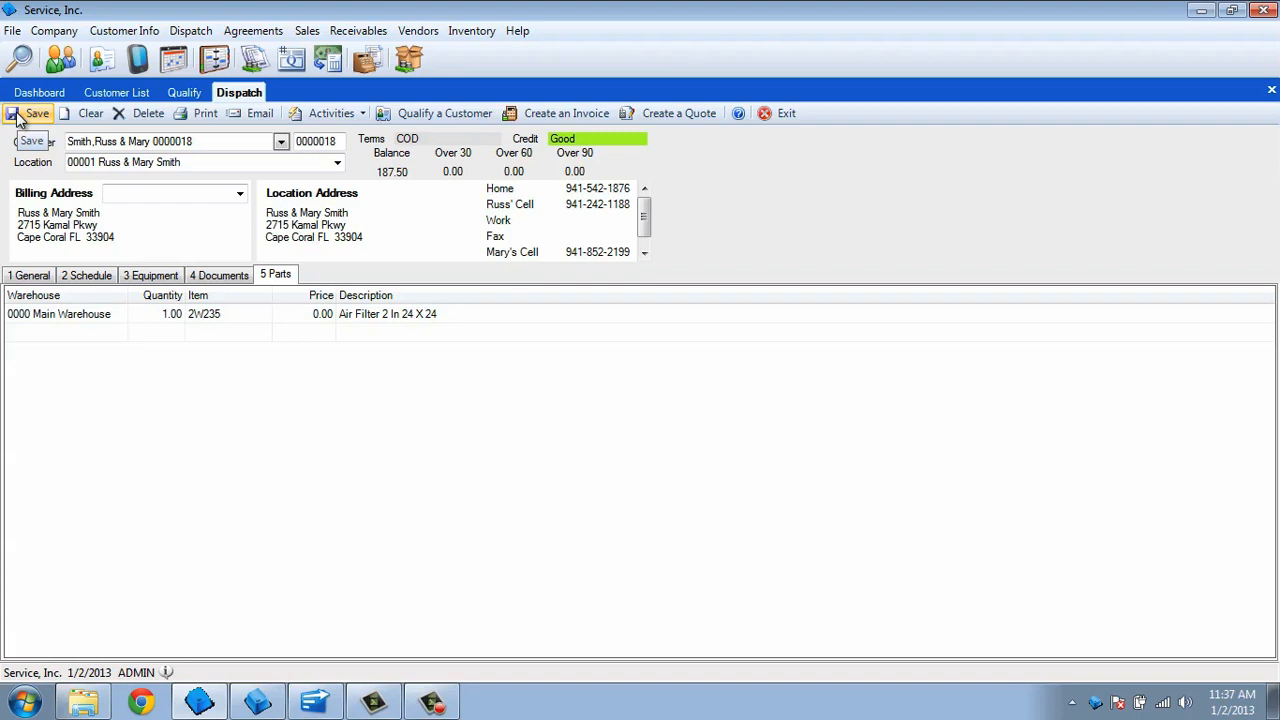
pyautogui.click(32, 112)
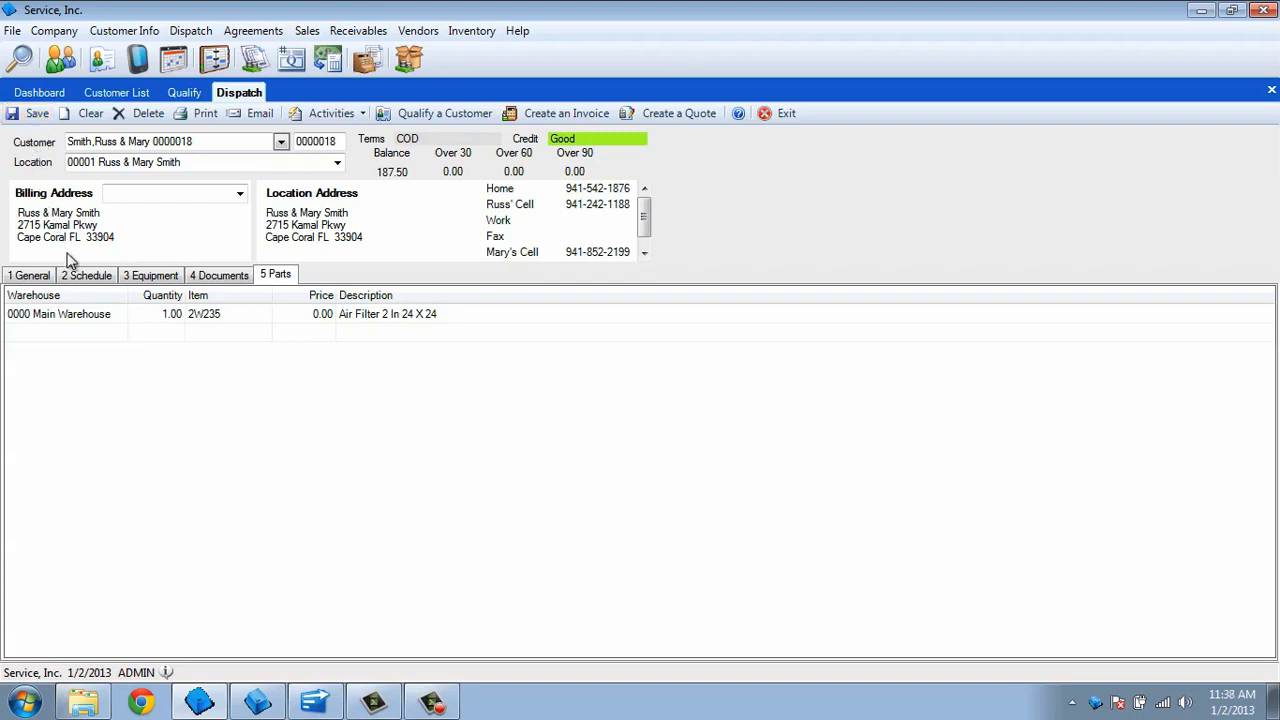
pyautogui.click(86, 274)
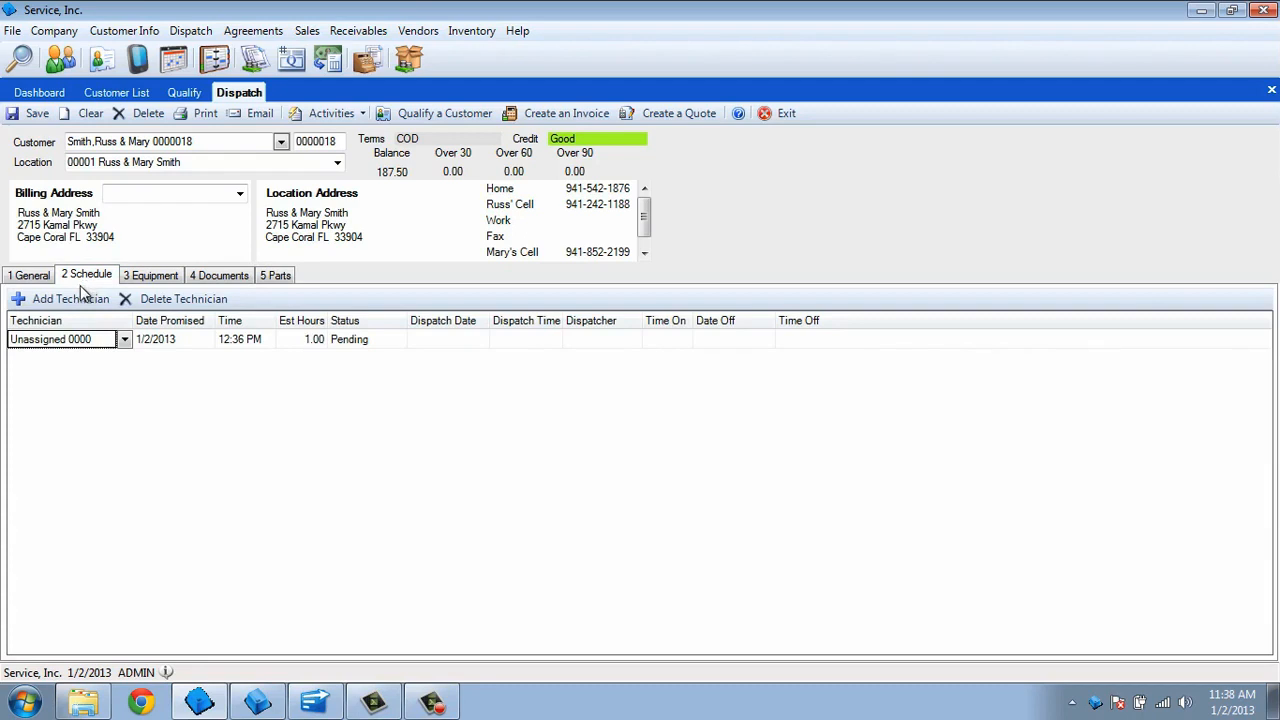
pyautogui.click(124, 340)
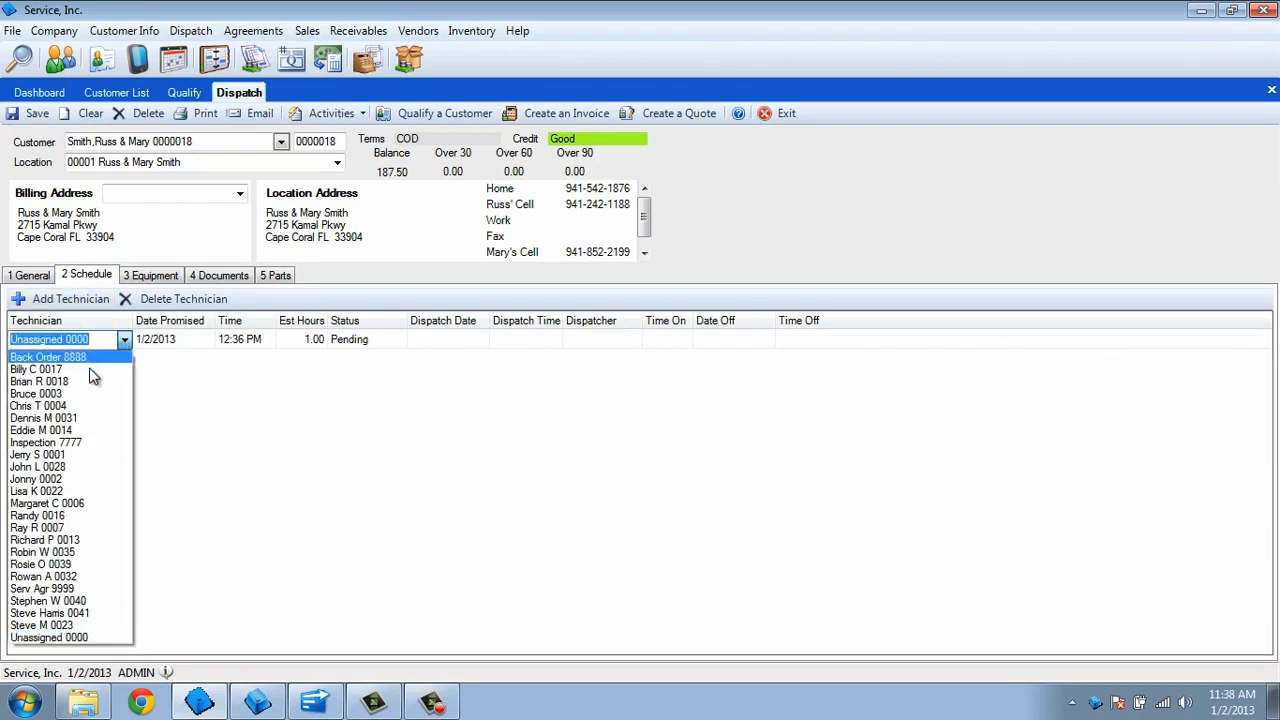
pyautogui.click(40, 380)
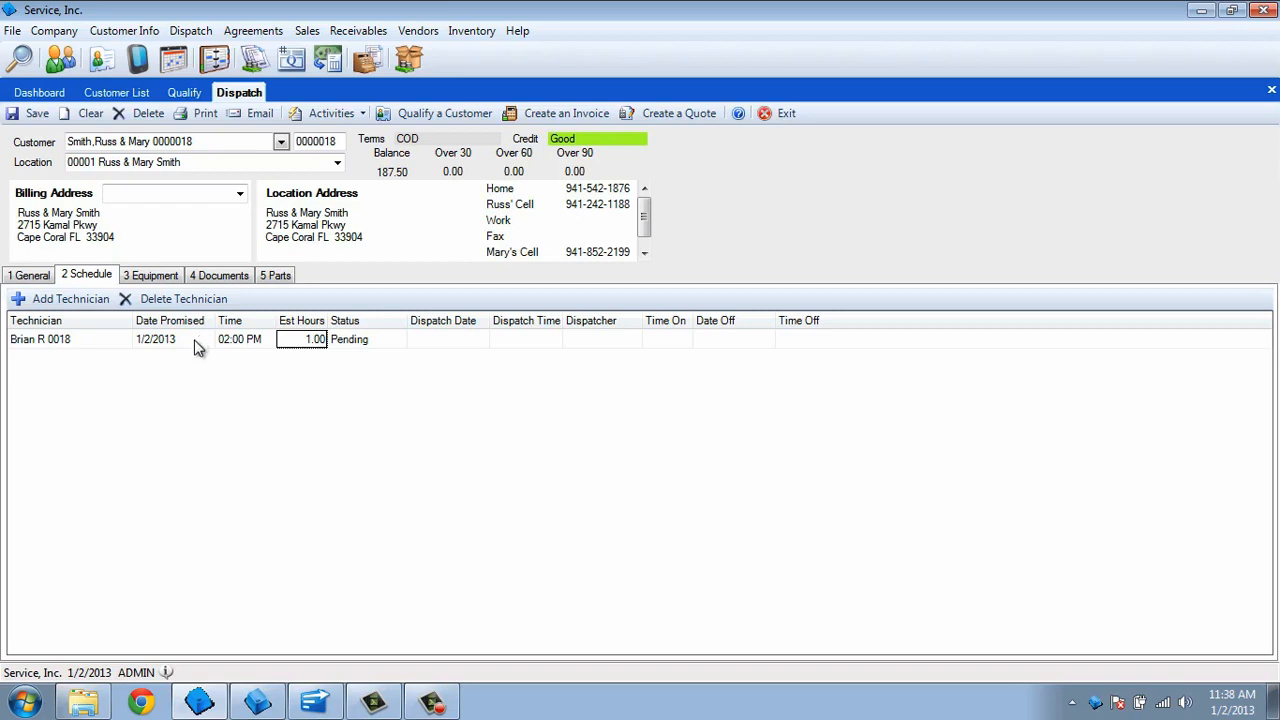
pyautogui.moveTo(194, 348)
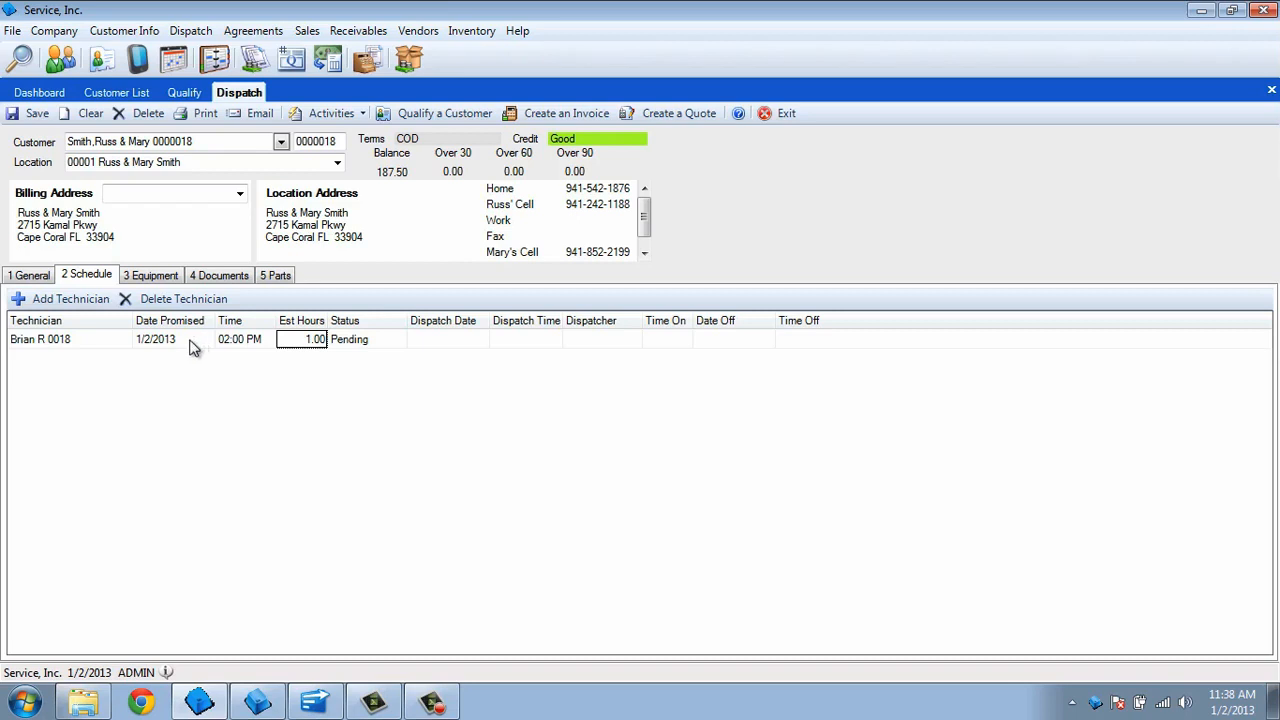
pyautogui.click(70, 300)
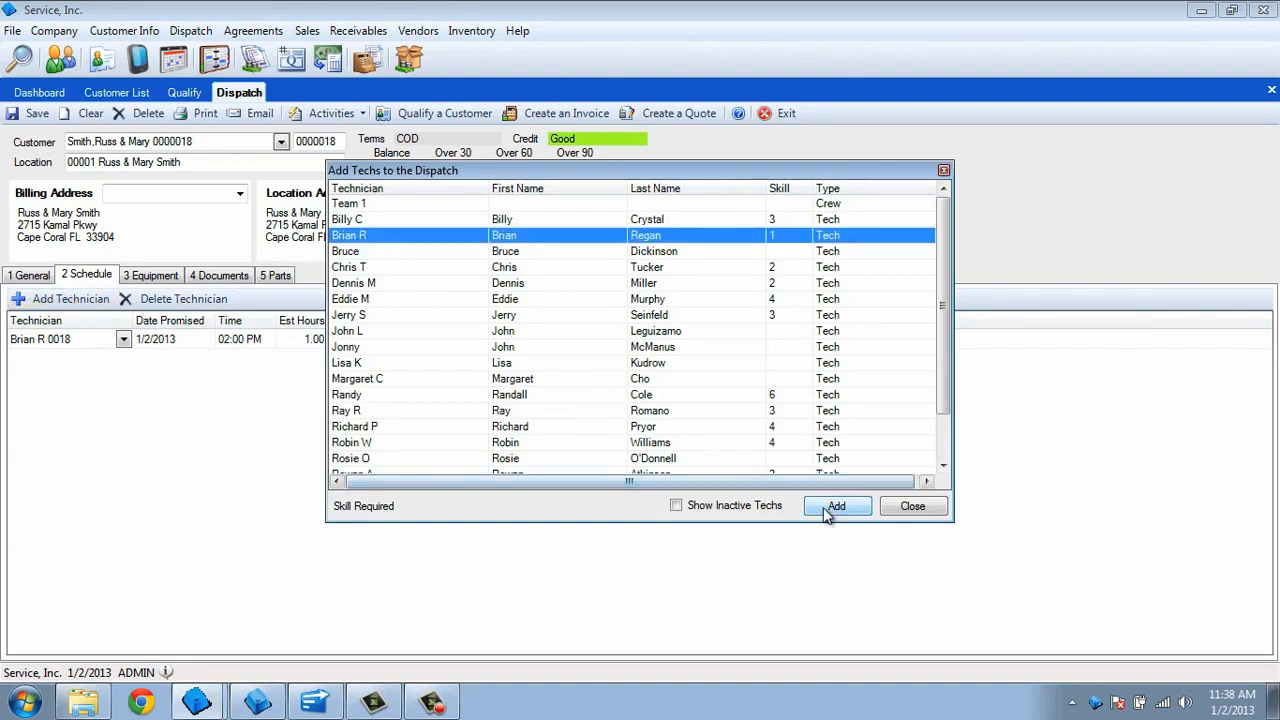
pyautogui.click(836, 504)
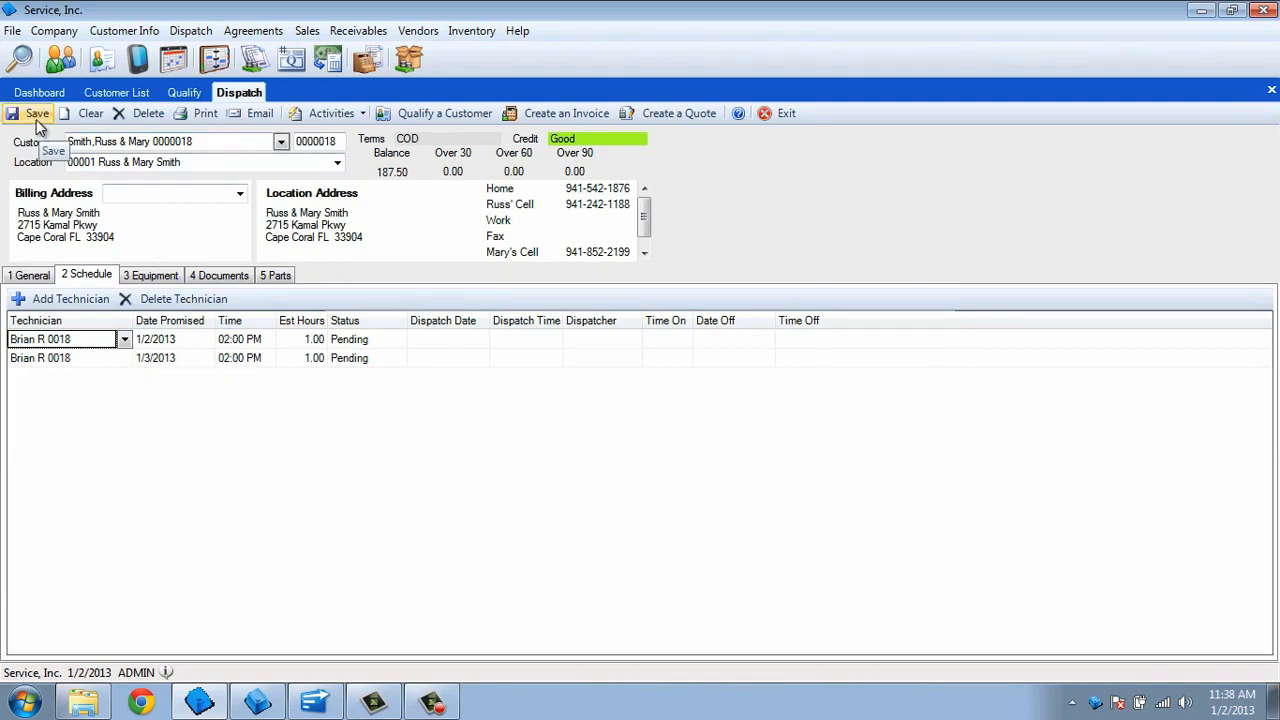
pyautogui.click(36, 112)
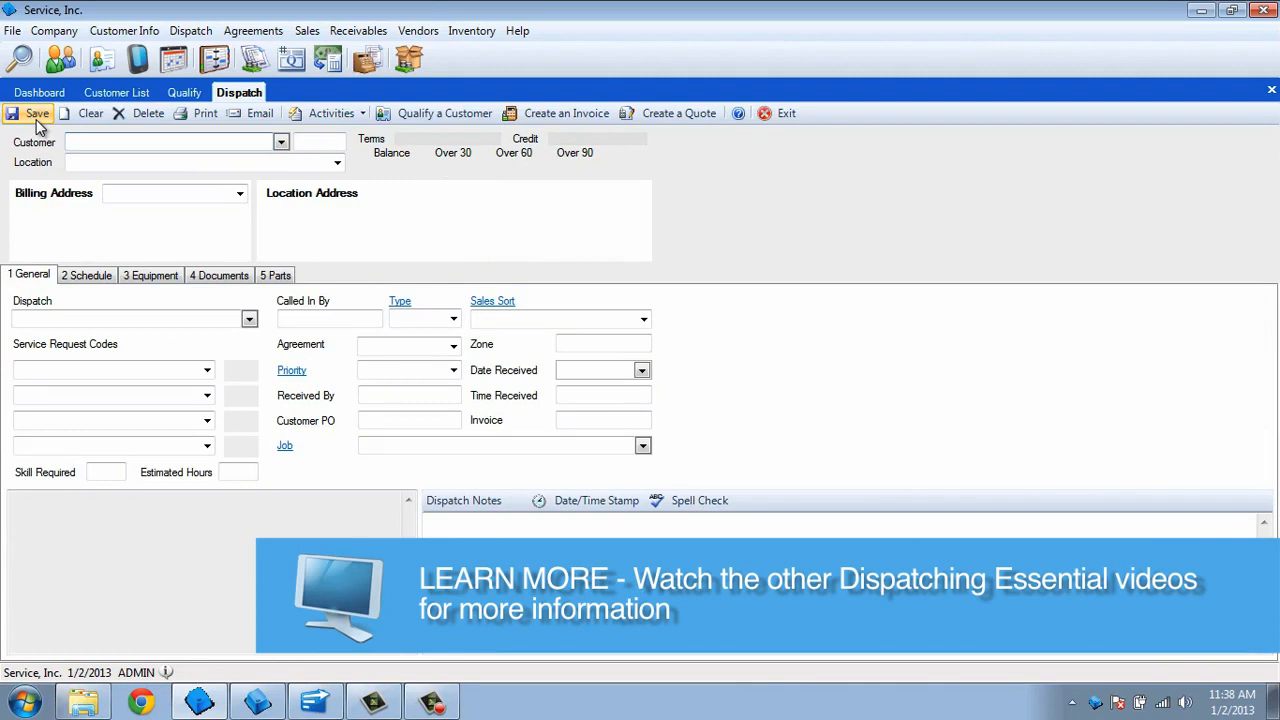